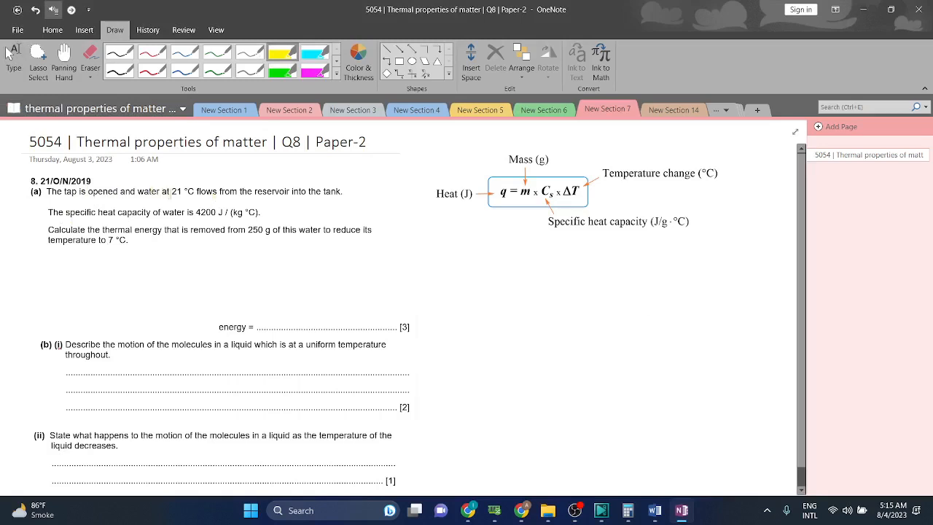
- Highlight the given values 21 °C and 4200 J/(kg °C) in the question in yellow
{"action": "double_click", "coordinate": [175, 191]}
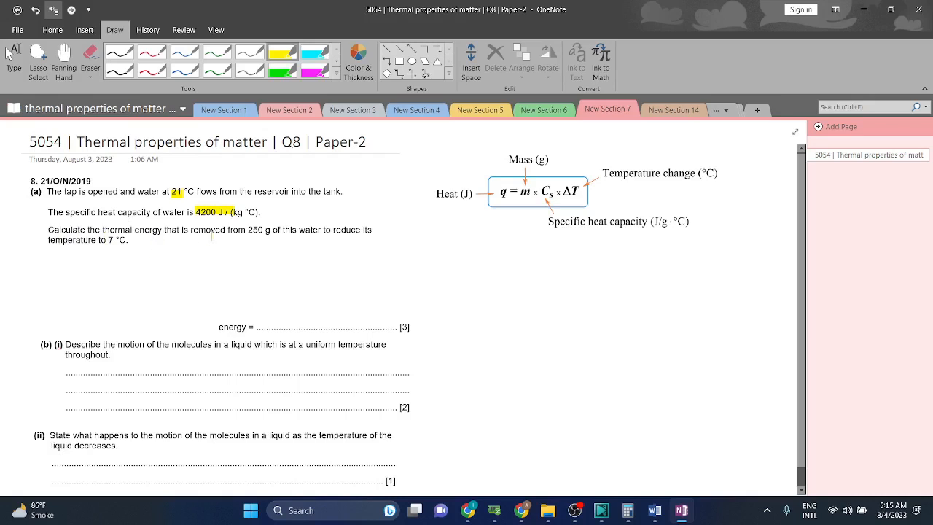
{"action": "double_click", "coordinate": [257, 228]}
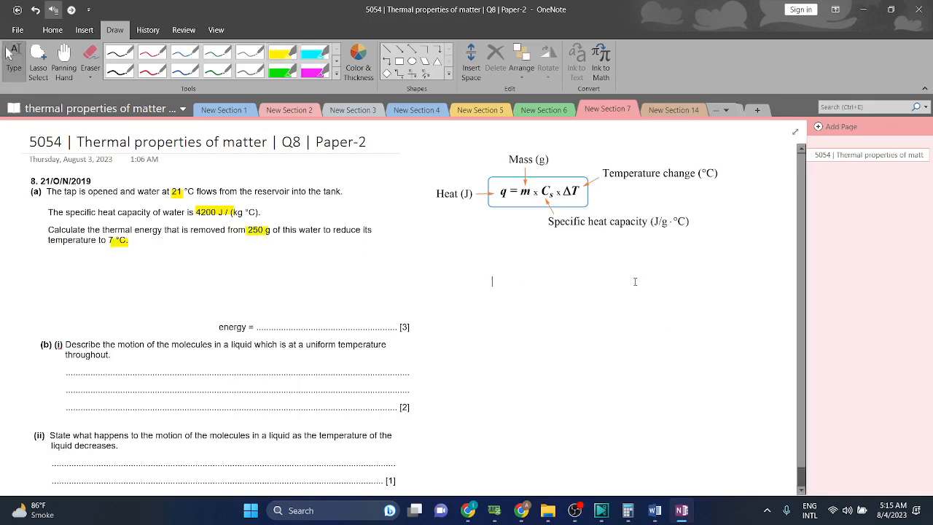
- Note the temperature change as 21-7=14 beside the question
{"action": "type", "text": "21"}
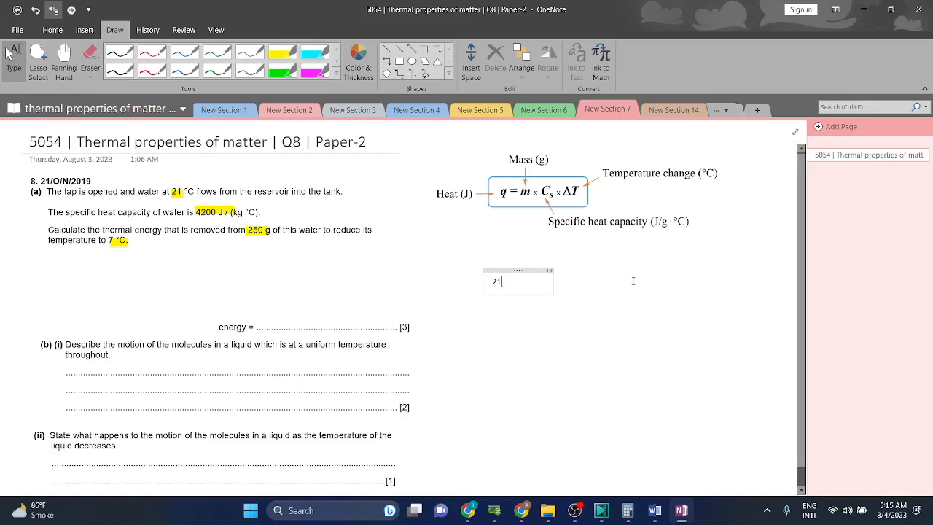
{"action": "type", "text": "0/"}
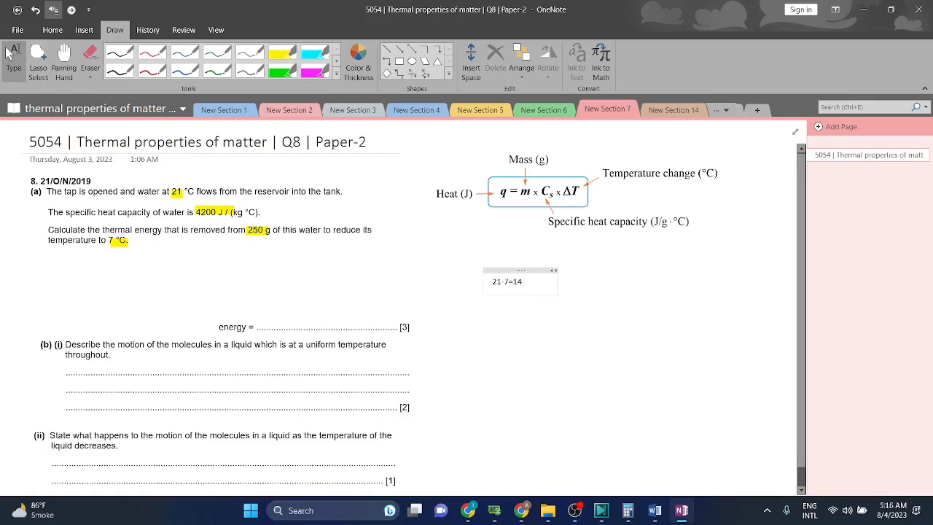
{"action": "type", "text": "change in"}
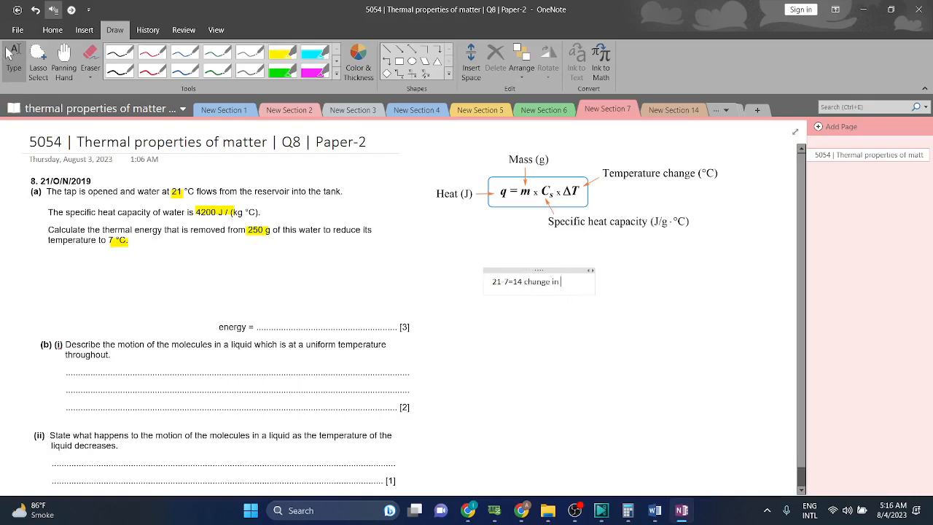
{"action": "type", "text": "temp"}
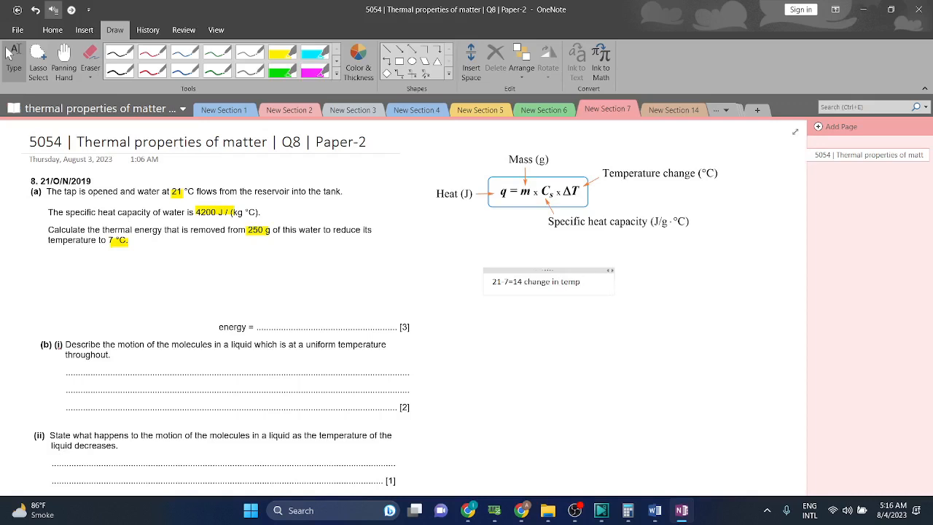
- Note the mass as 250/1000 = 0.25 kg and the heat capacity 4200, then begin q=
{"action": "type", "text": "Mass"}
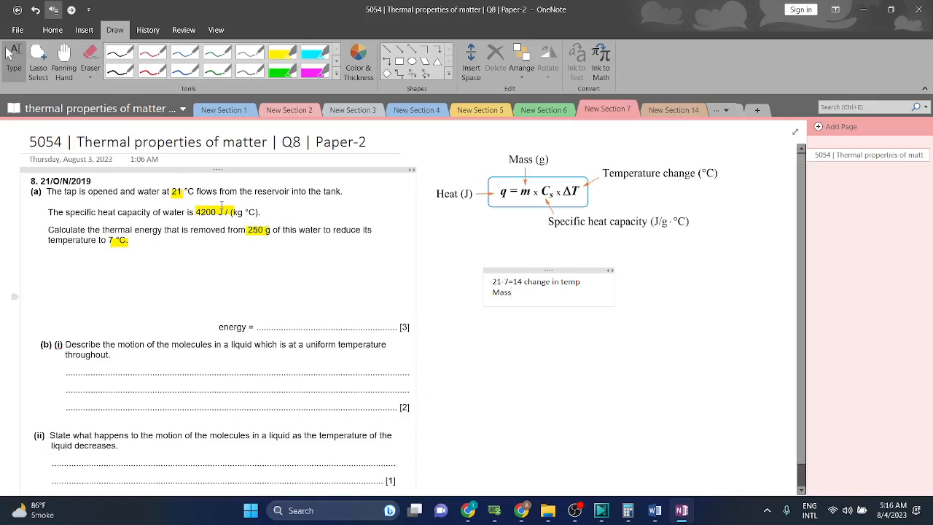
{"action": "mouse_move", "coordinate": [238, 258]}
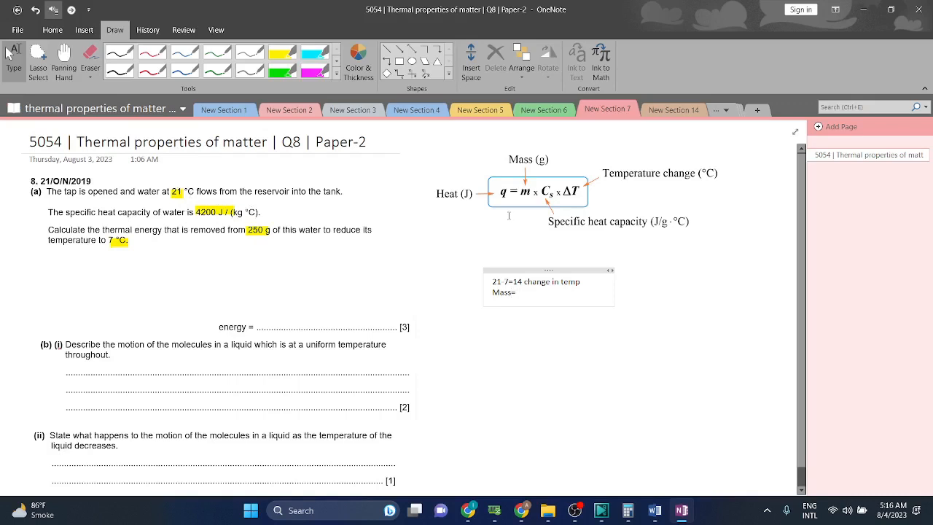
{"action": "type", "text": "250"}
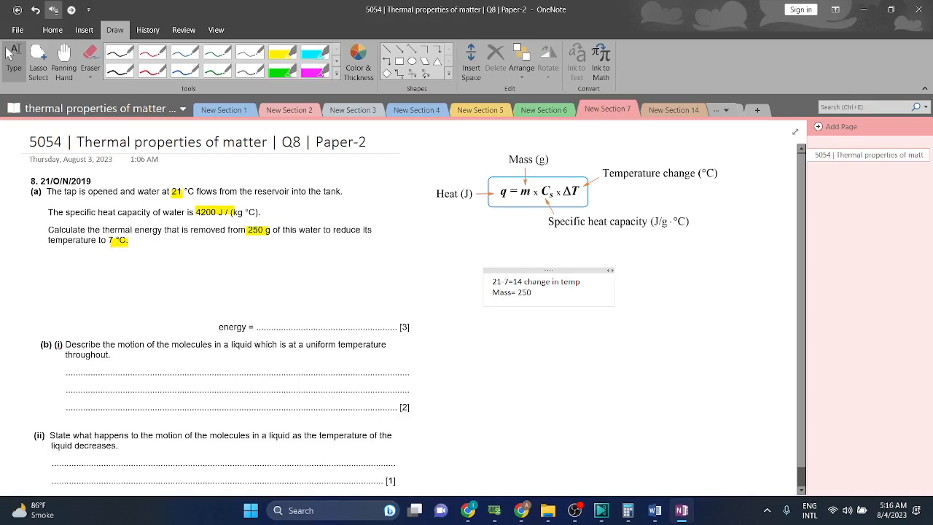
{"action": "type", "text": "/100=2.5"}
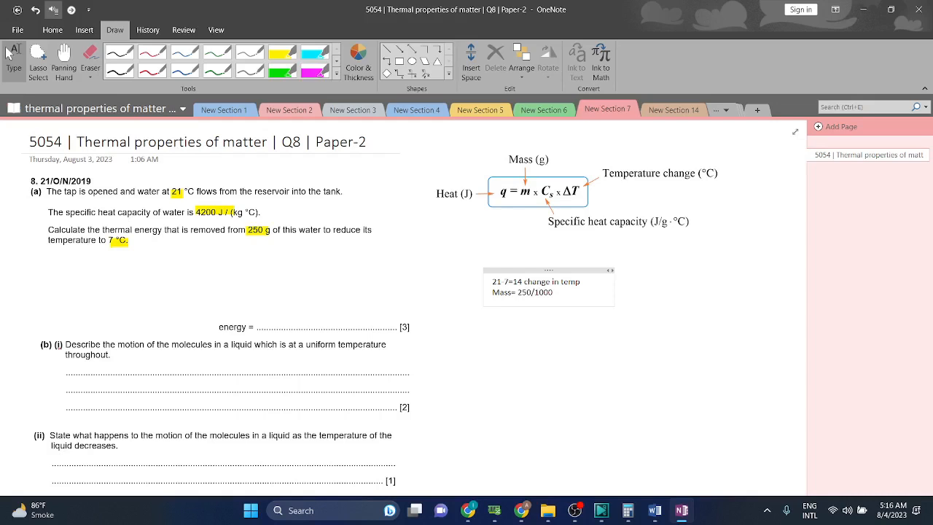
{"action": "type", "text": "=0.25"}
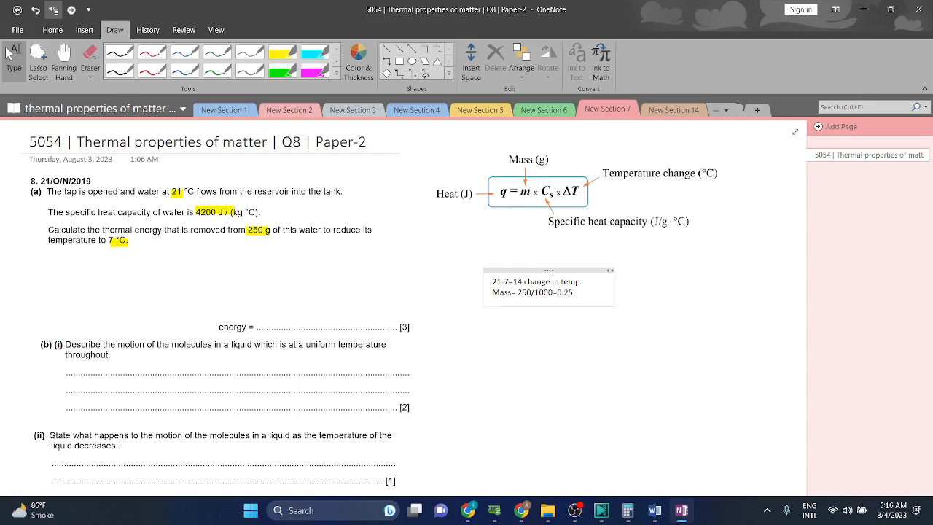
{"action": "type", "text": "kg"}
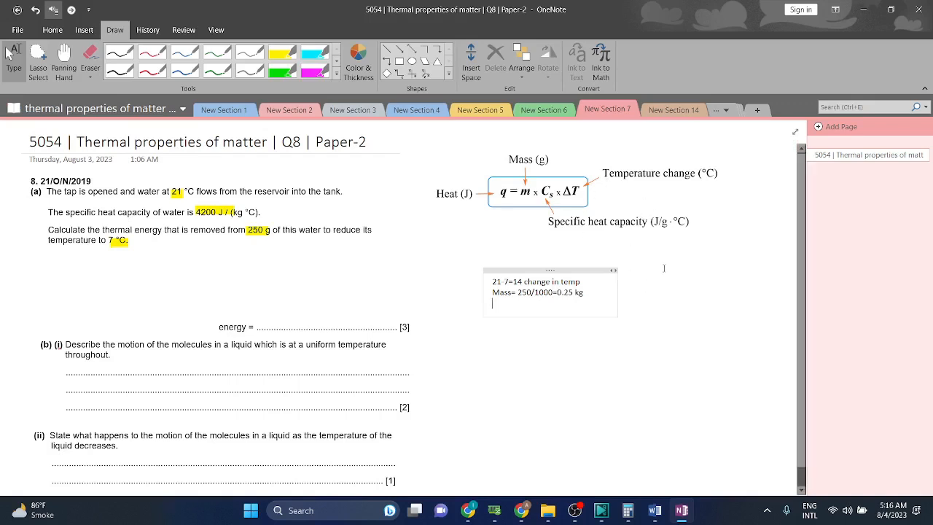
{"action": "type", "text": "4200"}
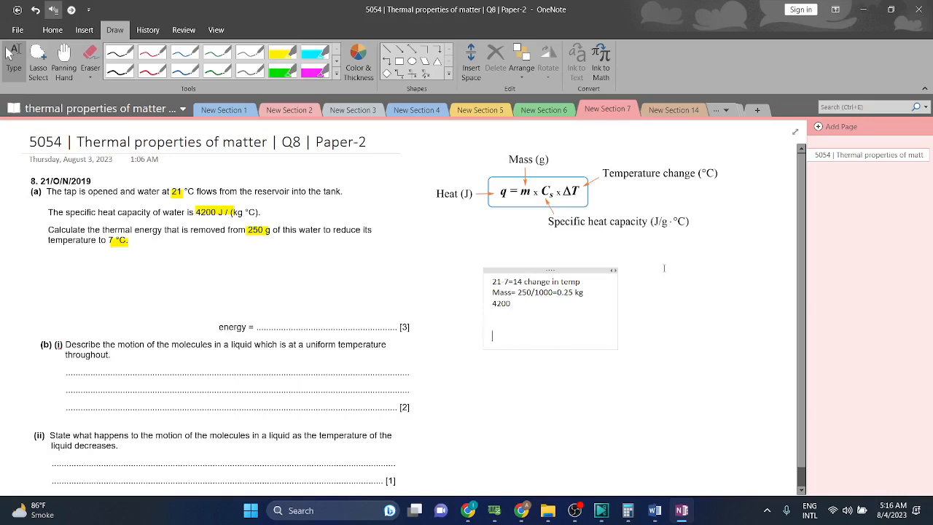
{"action": "type", "text": "q="}
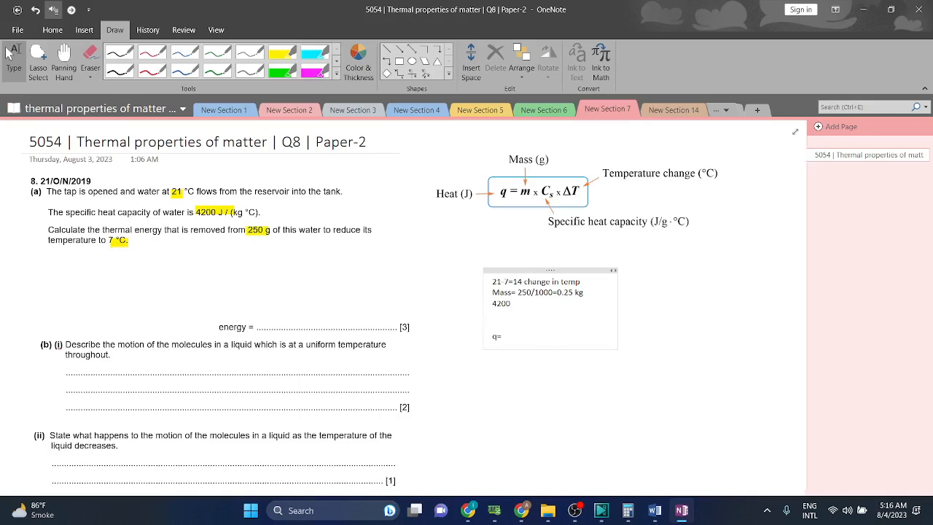
- Write the heat calculation q=0.25 x 4200 x 14=58800 below the notes
{"action": "type", "text": "0.25 x"}
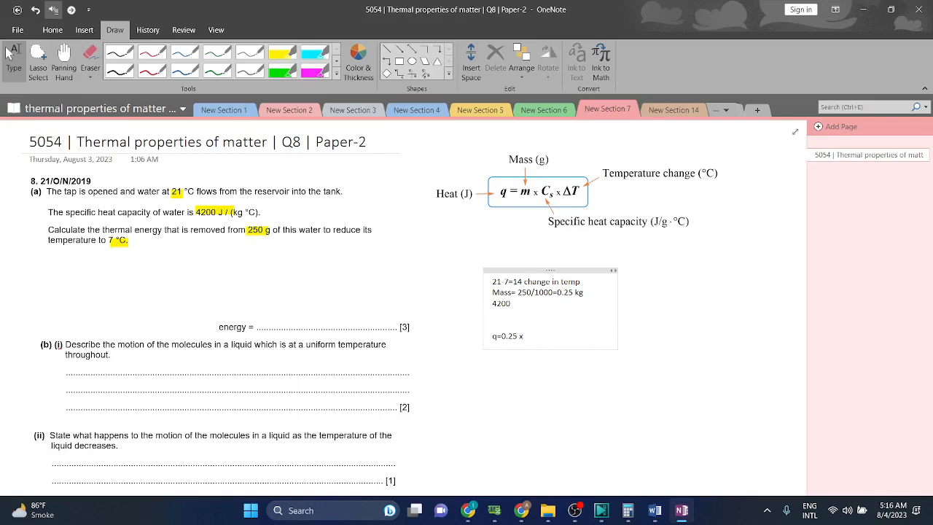
{"action": "type", "text": "4200"}
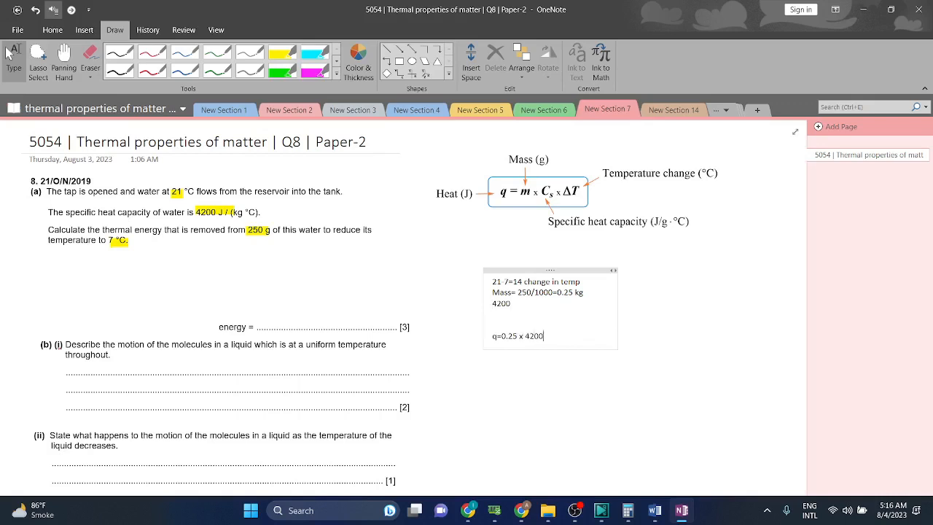
{"action": "type", "text": "x"}
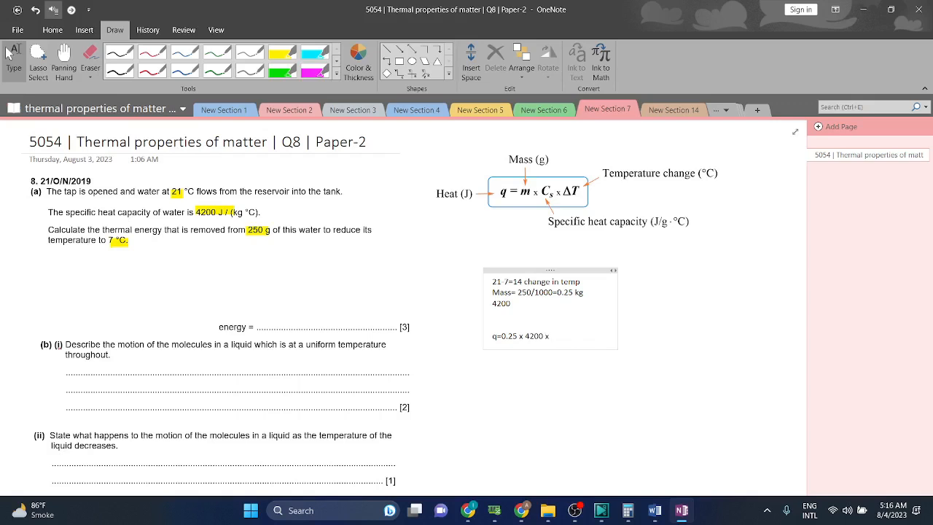
{"action": "type", "text": "14"}
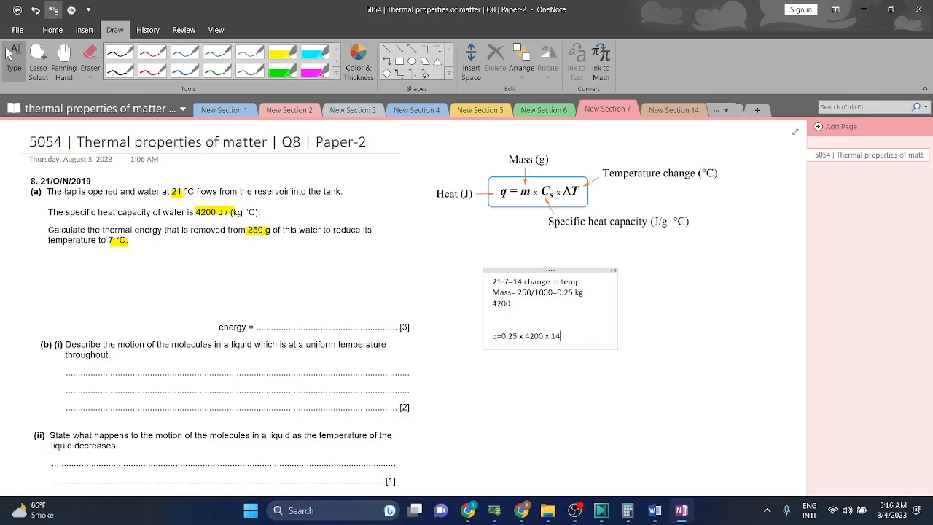
{"action": "type", "text": "="}
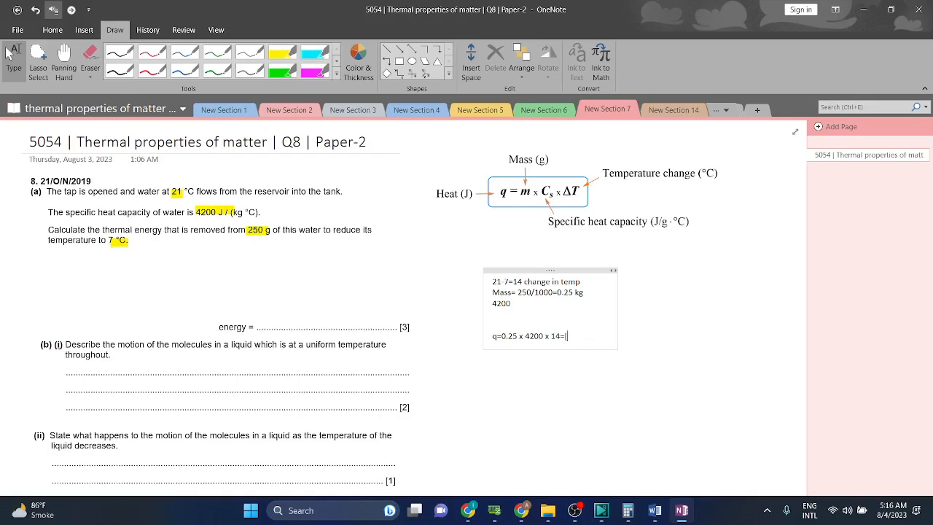
{"action": "type", "text": "58800"}
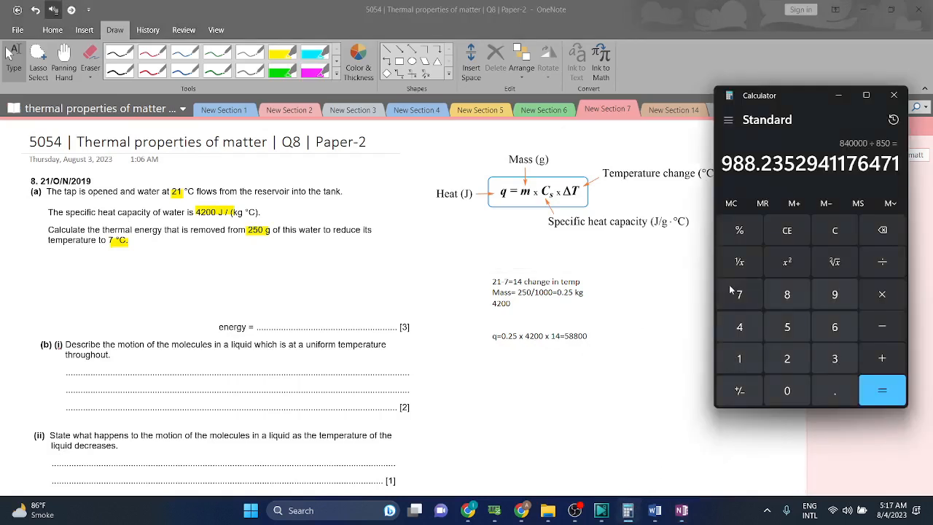
- Multiply 14 by 4200 in Calculator to check the result
{"action": "left_click", "coordinate": [834, 230]}
{"action": "type", "text": "14"}
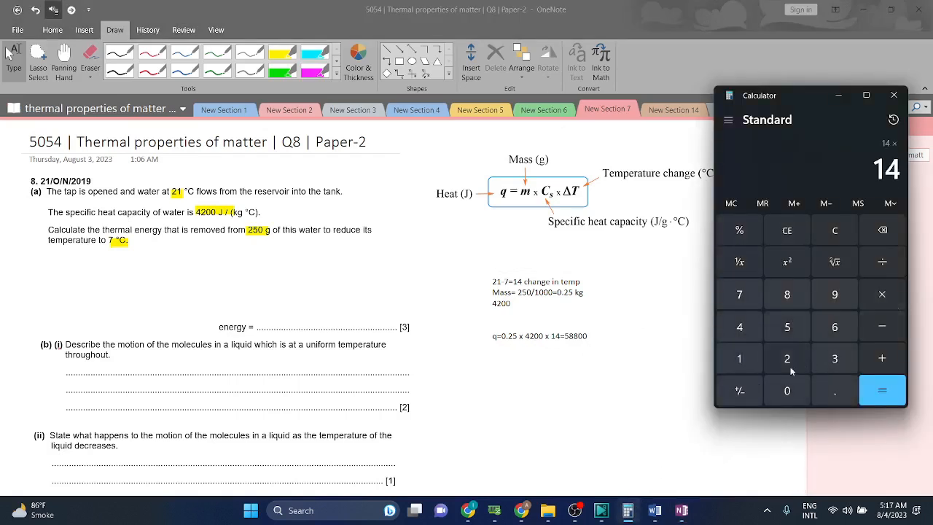
{"action": "left_click", "coordinate": [788, 390]}
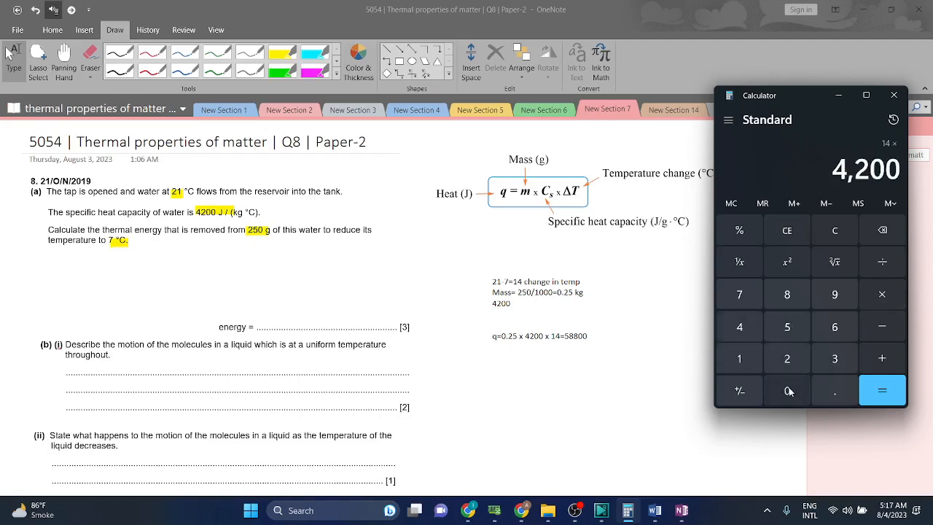
{"action": "left_click", "coordinate": [882, 391]}
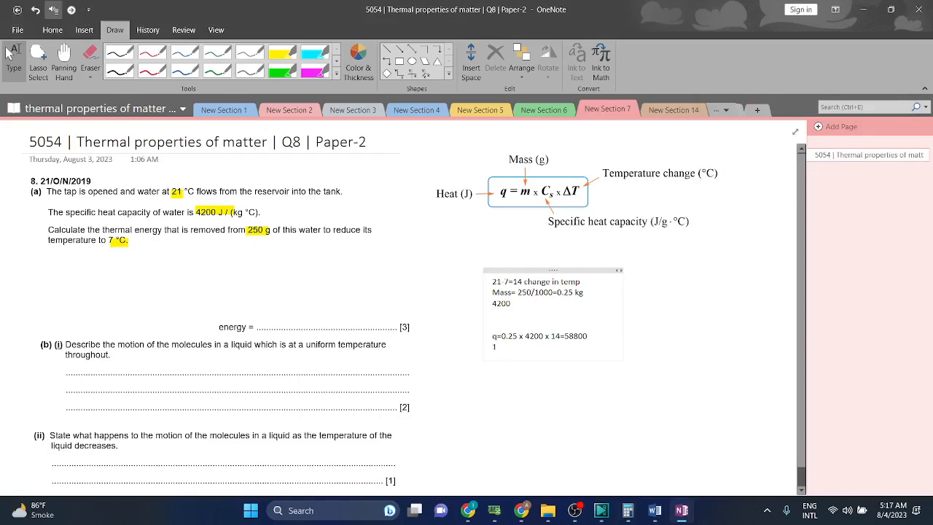
- Add the answer 1.5 x 10^4 and move the calculation notes above the energy answer line
{"action": "type", "text": "1.5 x 10 4"}
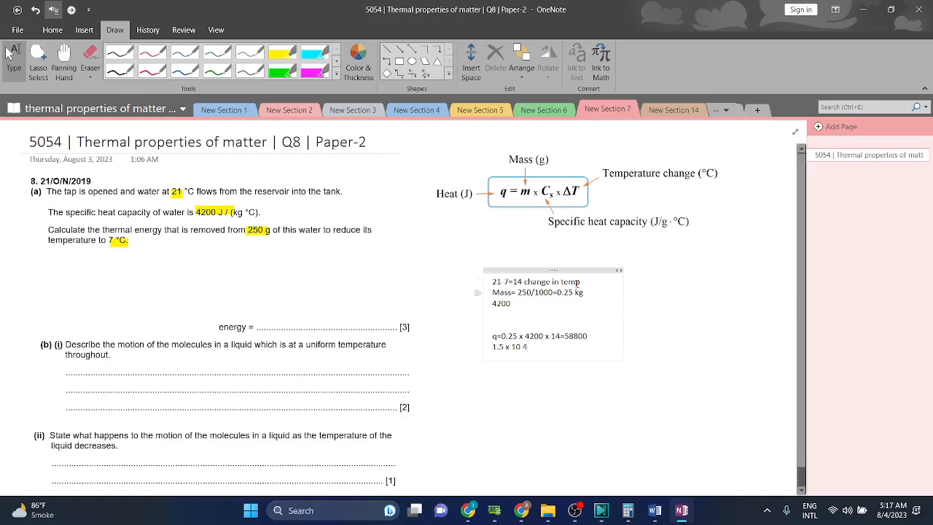
{"action": "left_click_drag", "start_coordinate": [552, 269], "coordinate": [352, 252]}
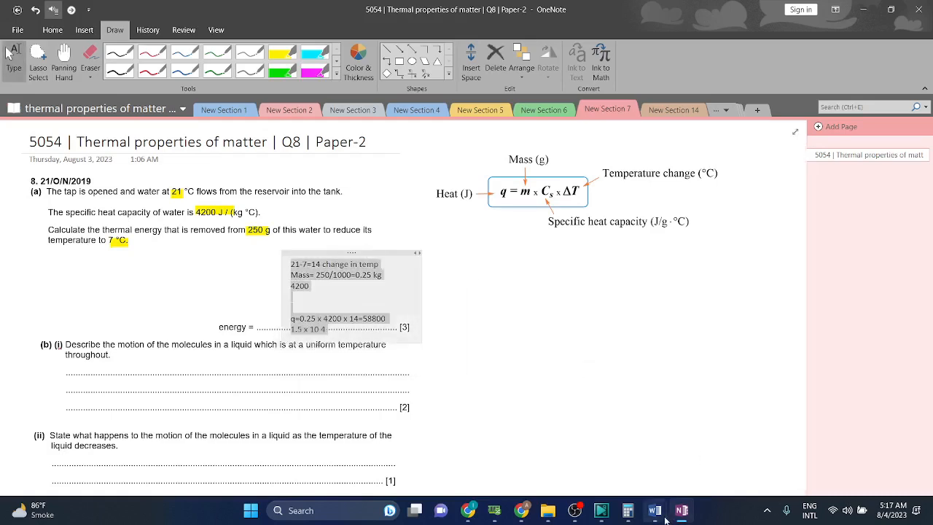
{"action": "left_click", "coordinate": [653, 510]}
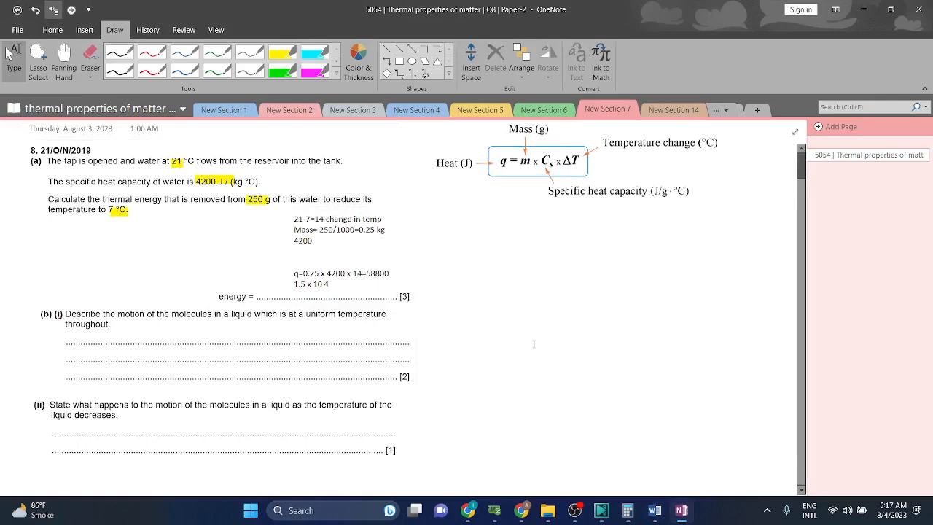
- Add the (b)(i) answers: molecules move in clusters and slide over each other
{"action": "scroll", "scroll_direction": "down", "scroll_amount": 3}
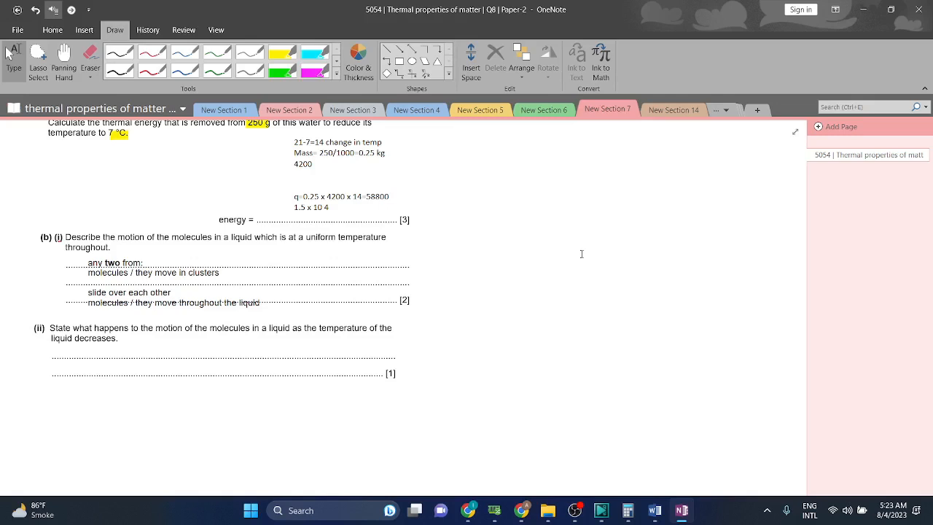
{"action": "left_click", "coordinate": [583, 294]}
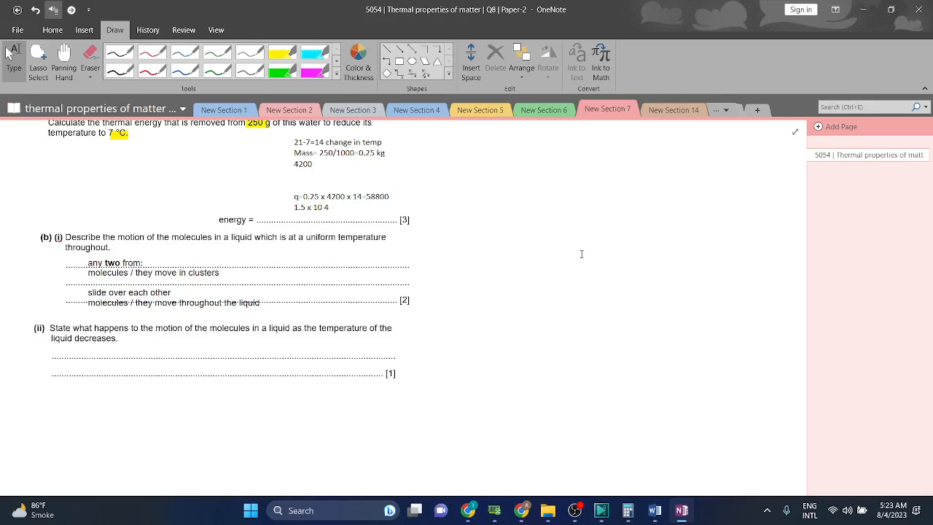
{"action": "left_click", "coordinate": [583, 294]}
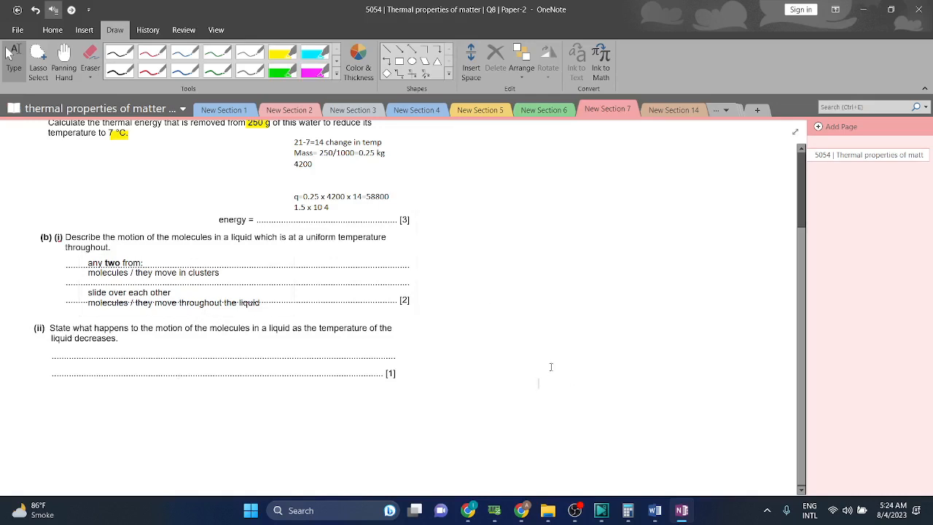
{"action": "mouse_move", "coordinate": [606, 337]}
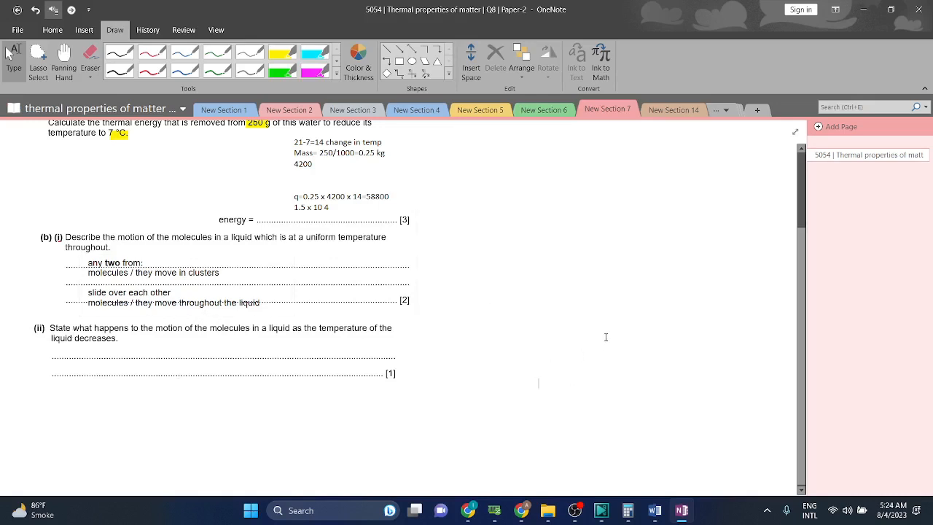